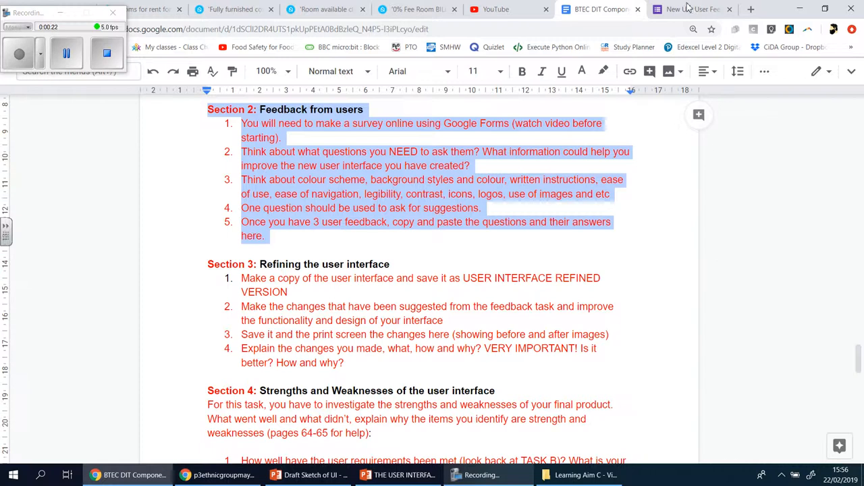
Switch to the New UI - User Feedback Form and view its 0 responses.
left_click(688, 9)
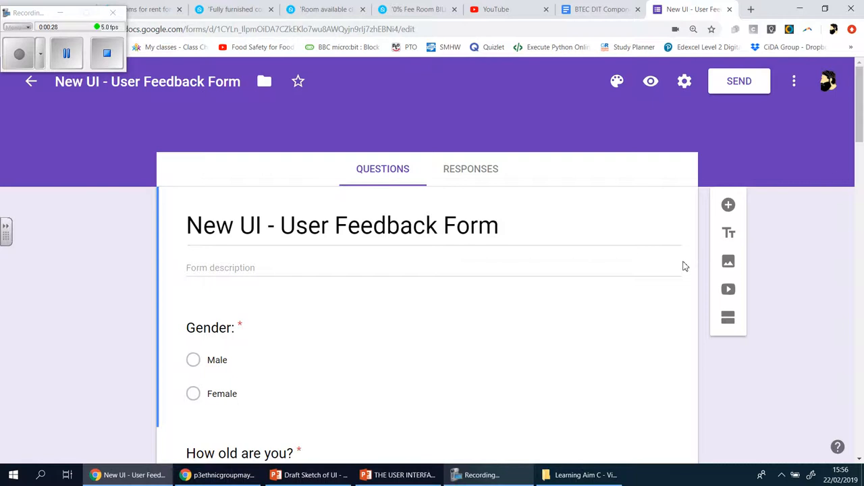
mouse_move(608, 269)
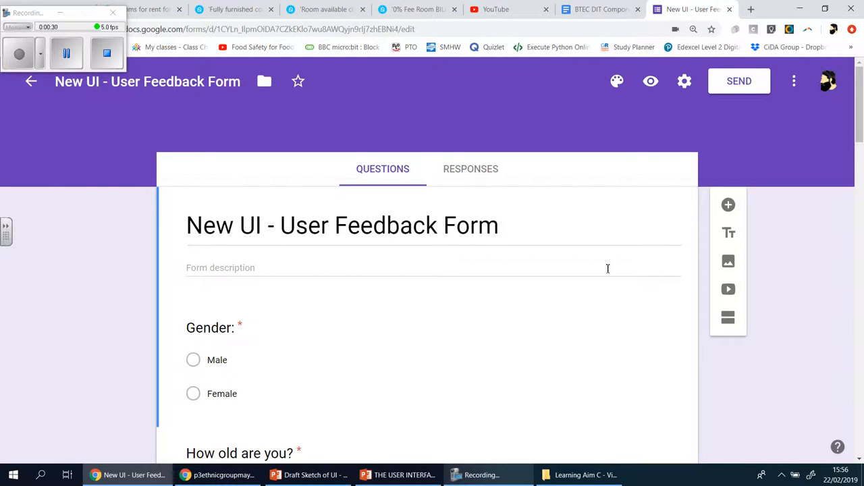
left_click(470, 169)
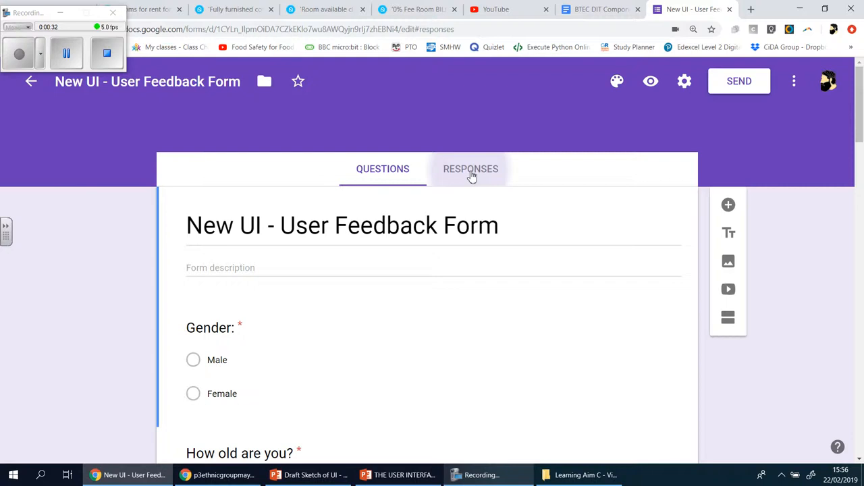
left_click(471, 169)
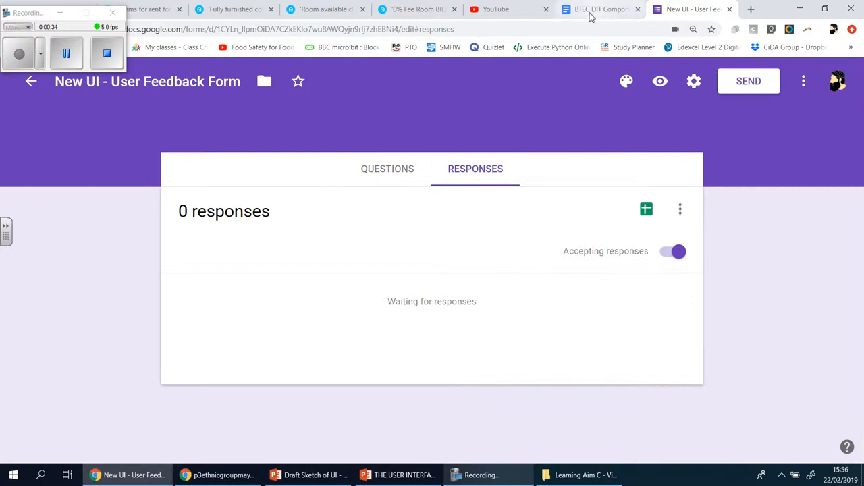
mouse_move(583, 61)
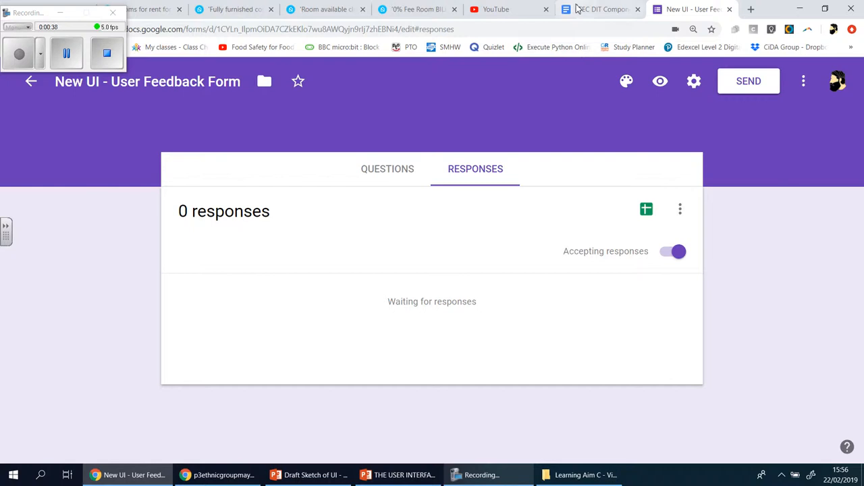
Go to the BTEC DIT brief, glance at the form, then return to Section 2.
left_click(597, 9)
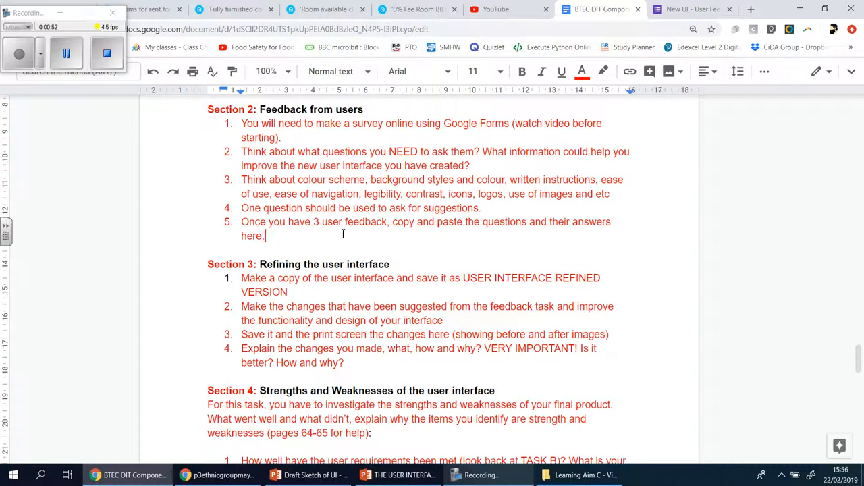
left_click(692, 8)
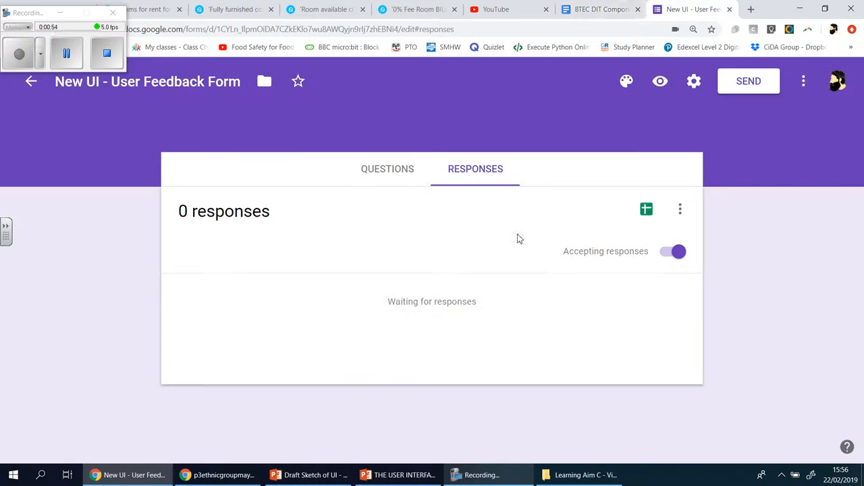
left_click(599, 9)
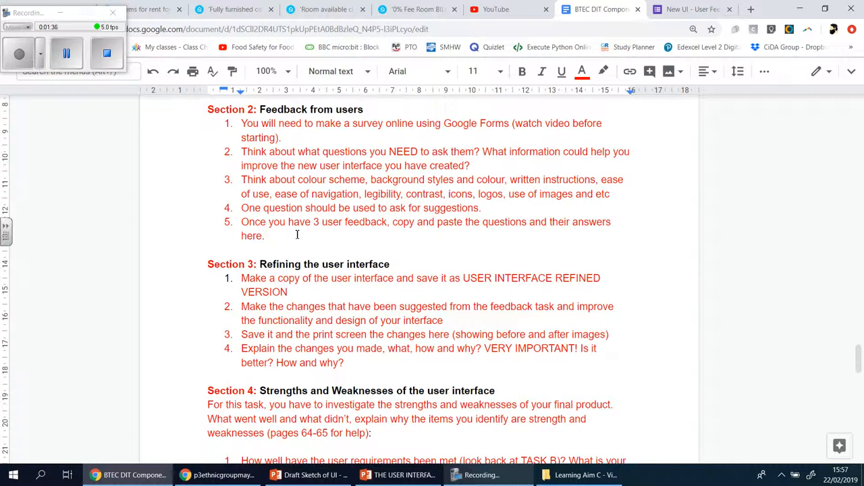
left_click(264, 235)
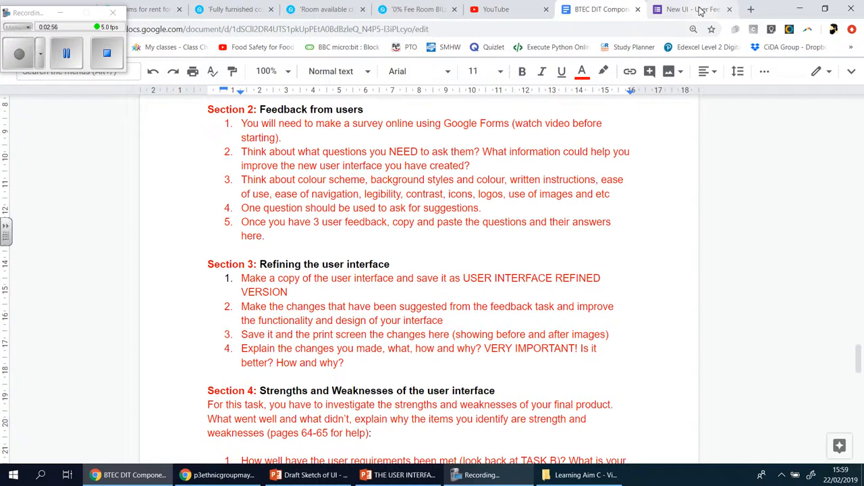
left_click(691, 9)
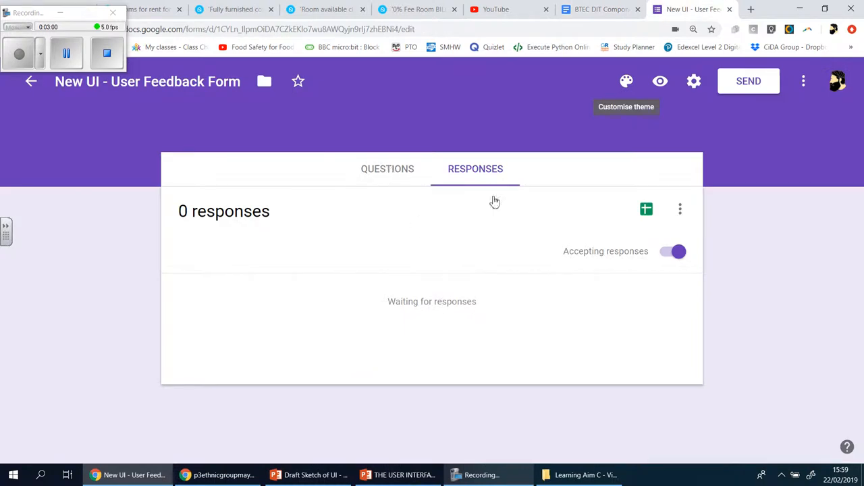
Recheck the form's questions and empty responses, then return to the BTEC DIT brief.
left_click(387, 169)
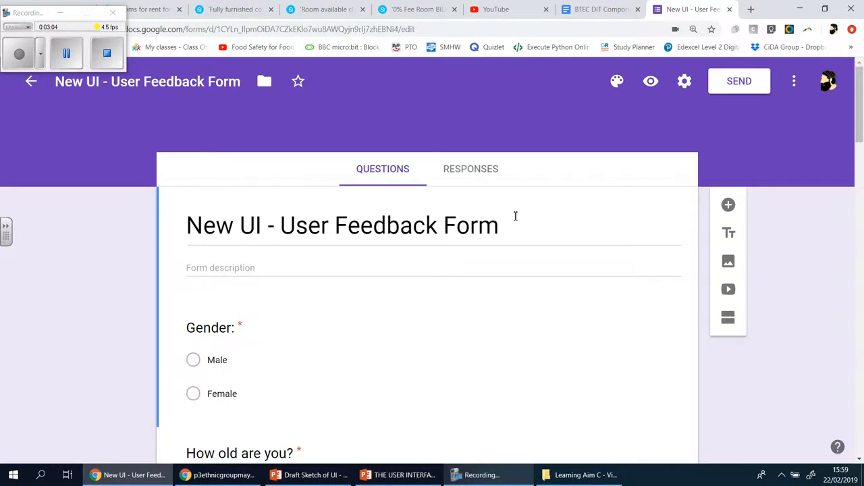
mouse_move(470, 169)
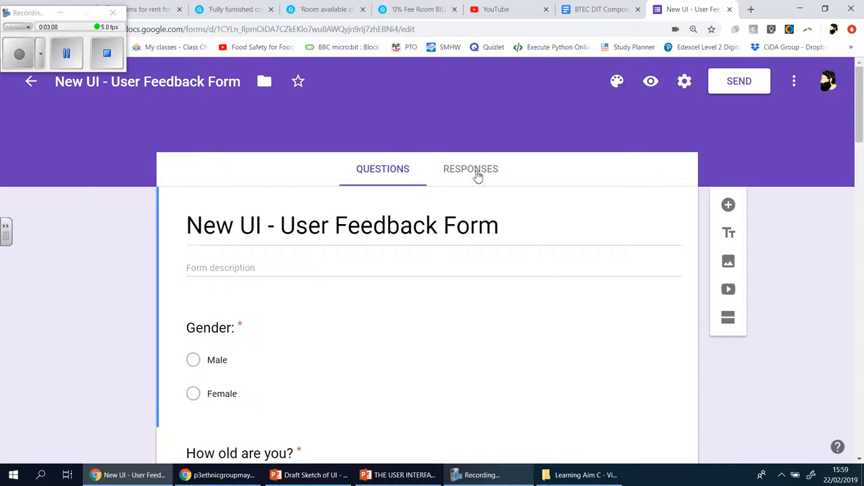
left_click(471, 168)
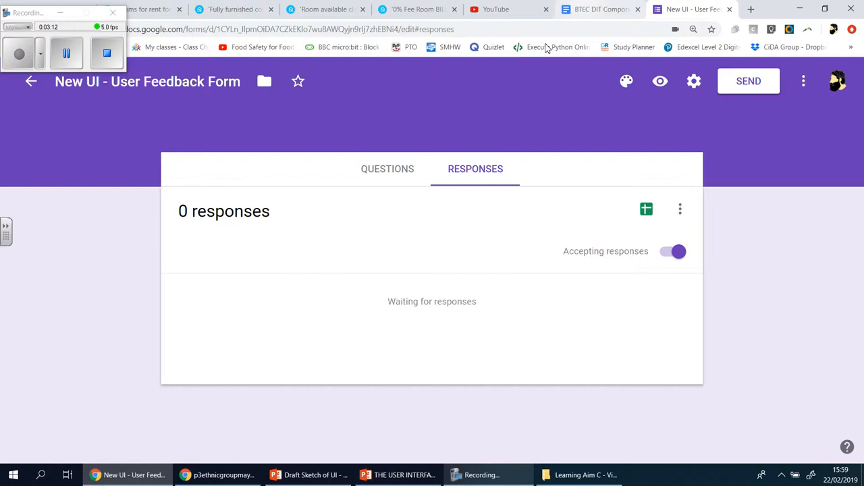
left_click(599, 9)
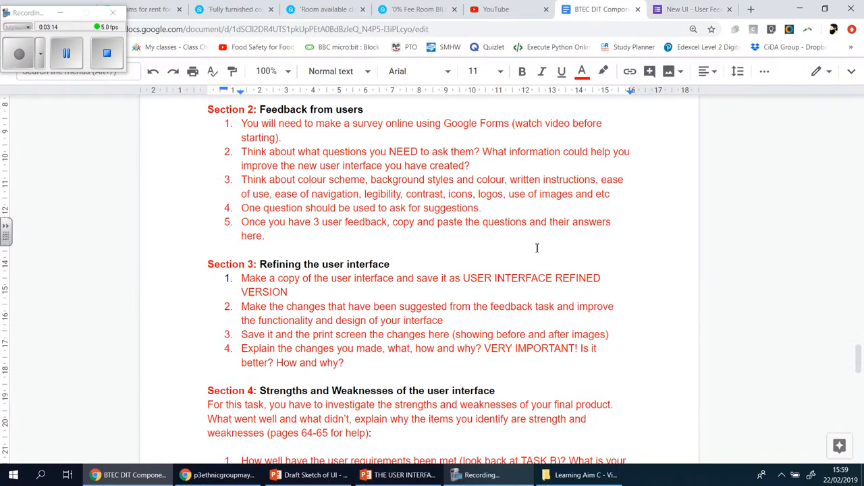